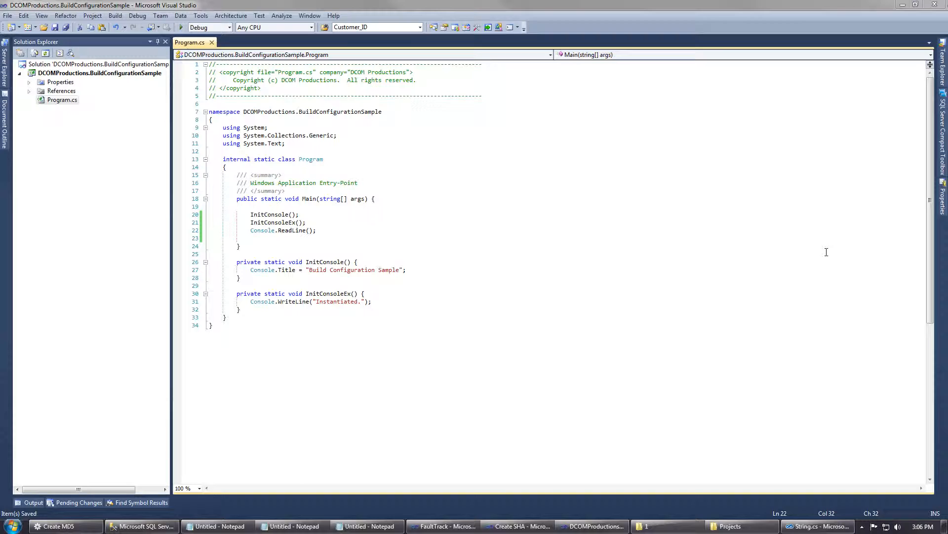
mouse_move(615, 422)
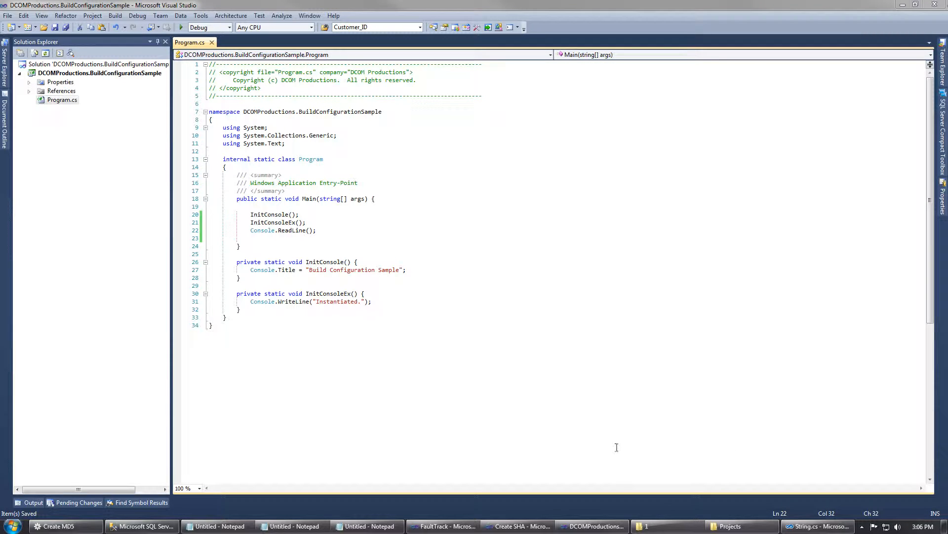
mouse_move(606, 437)
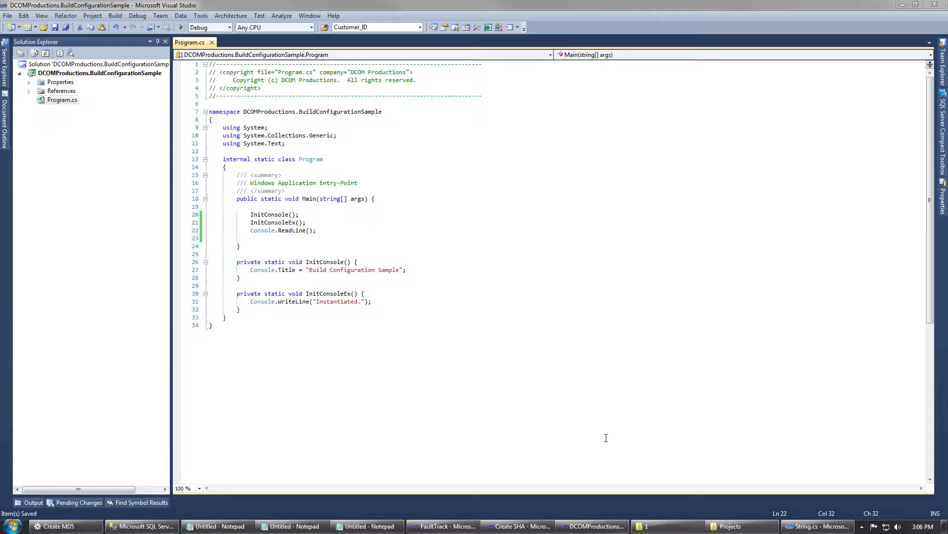
mouse_move(603, 425)
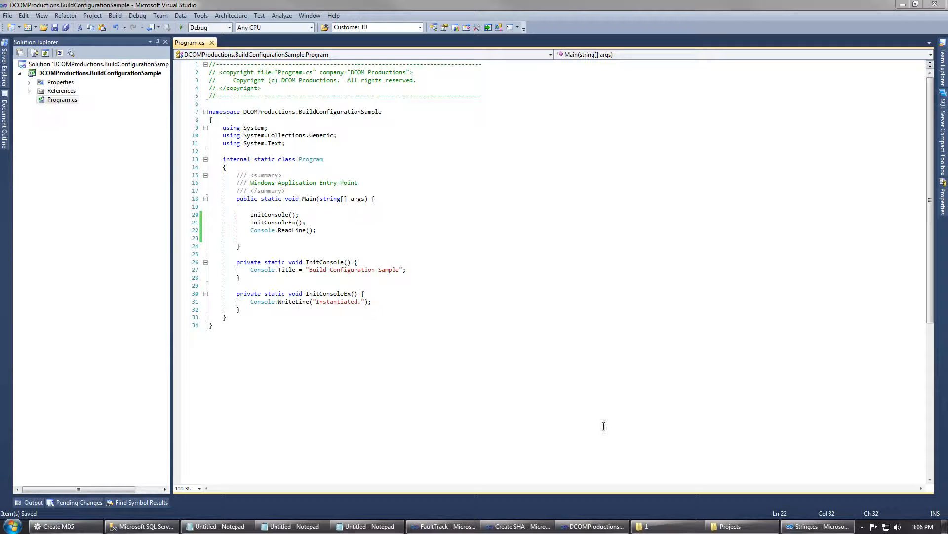
mouse_move(629, 433)
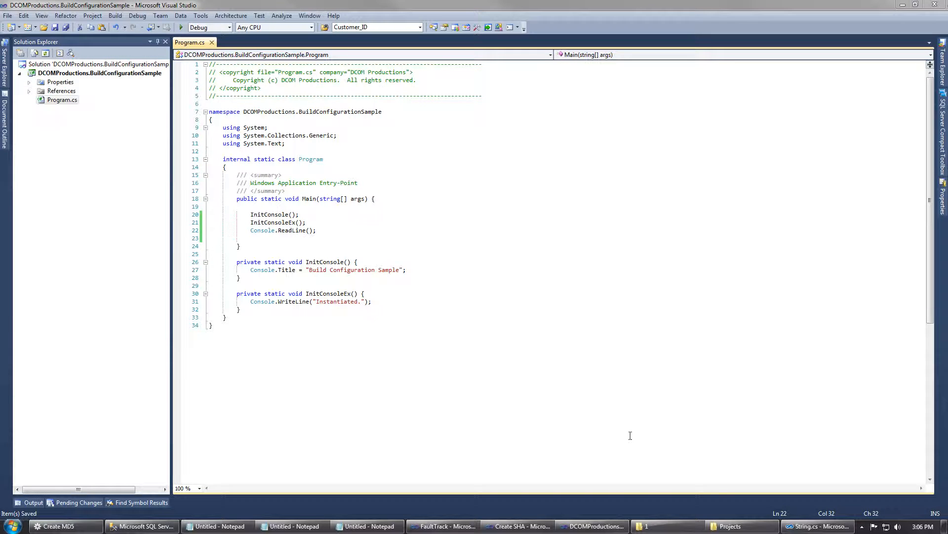
mouse_move(603, 410)
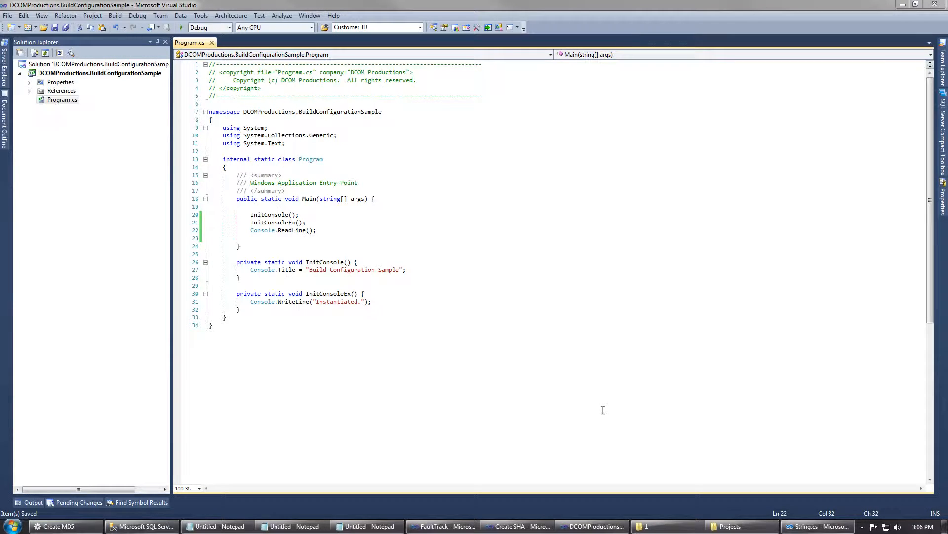
mouse_move(564, 363)
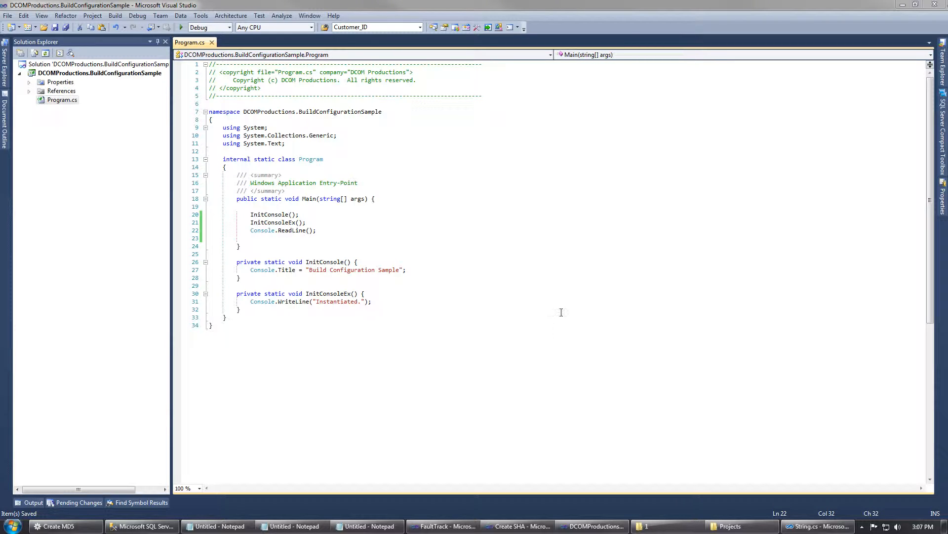
mouse_move(720, 295)
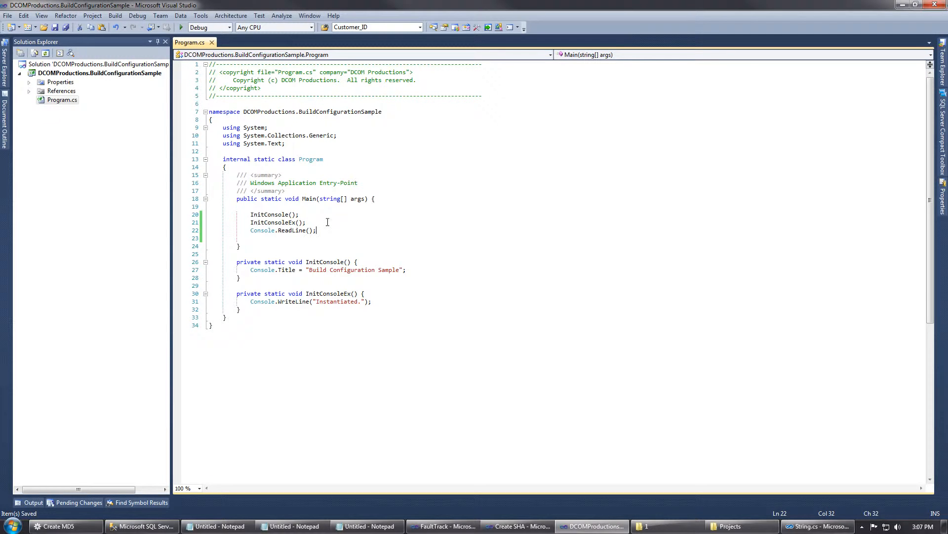
Add InitConsoleEx(); and Console.ReadLine(); calls in Program.cs
click(306, 223)
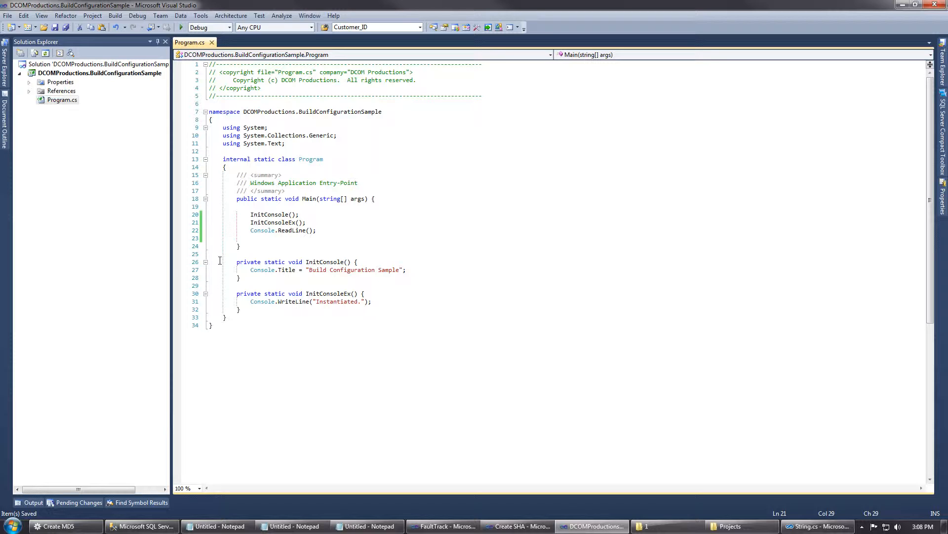
mouse_move(263, 187)
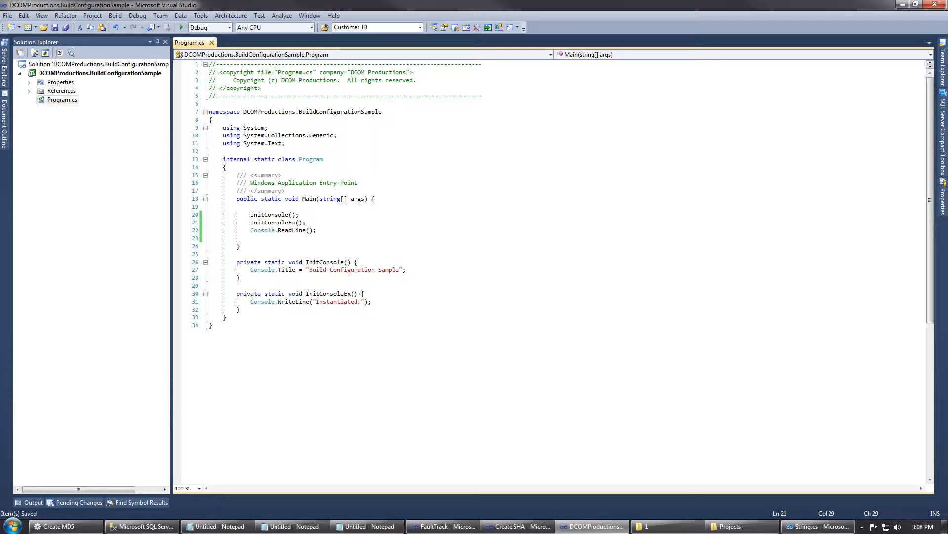
mouse_move(271, 214)
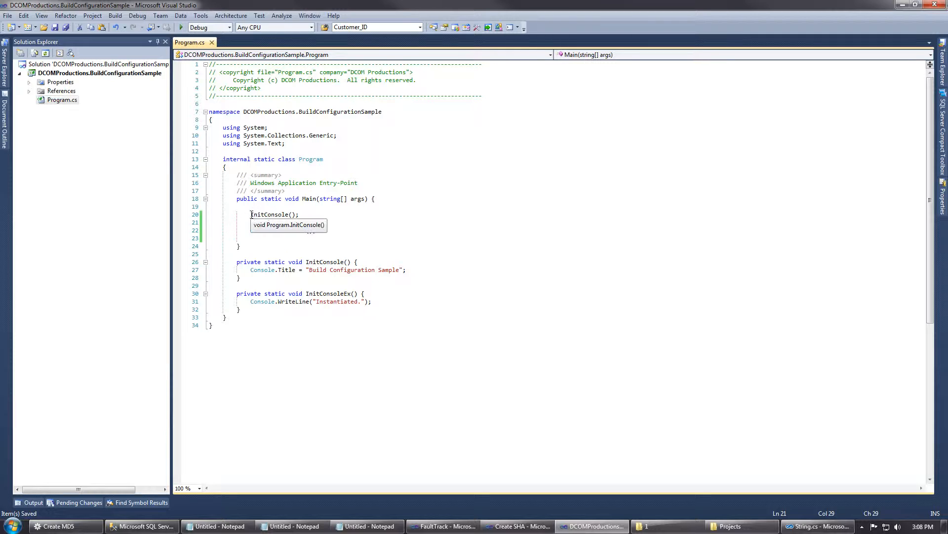
text(InitConsoleEx();)
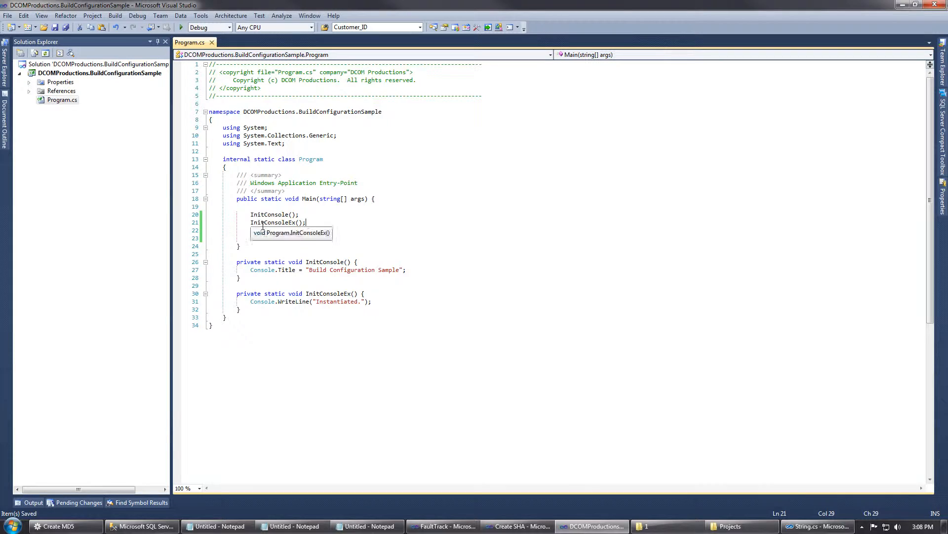
text(Console.ReadLine();)
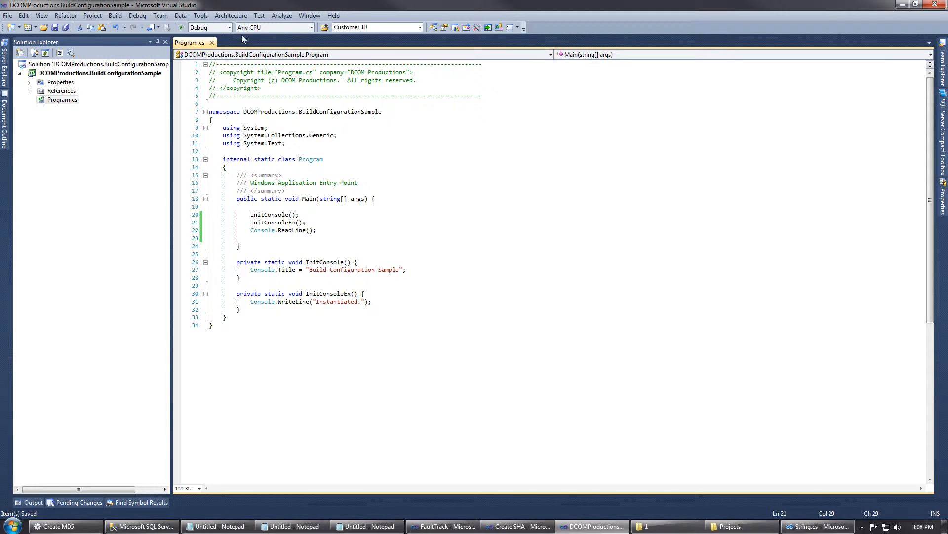
Bring up Configuration Manager from the solution's context menu in Solution Explorer
click(229, 27)
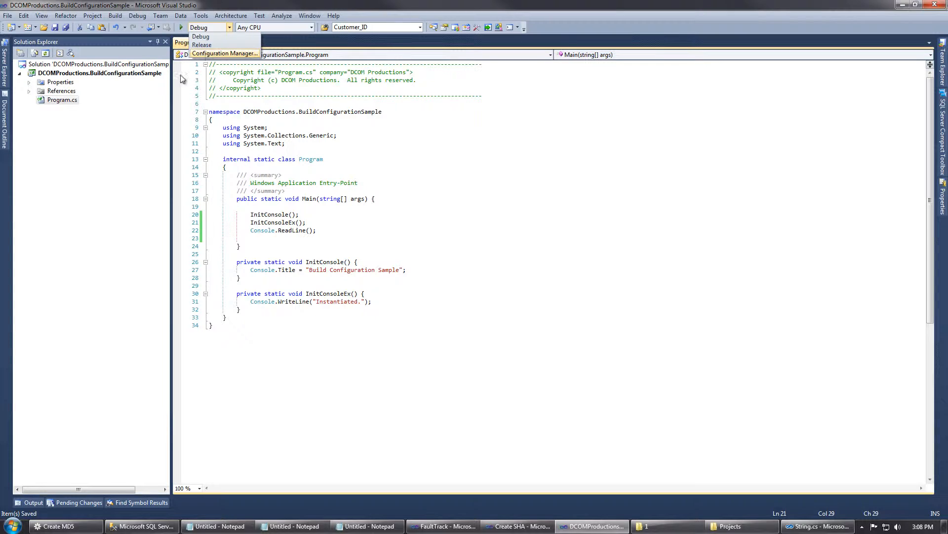
right_click(85, 64)
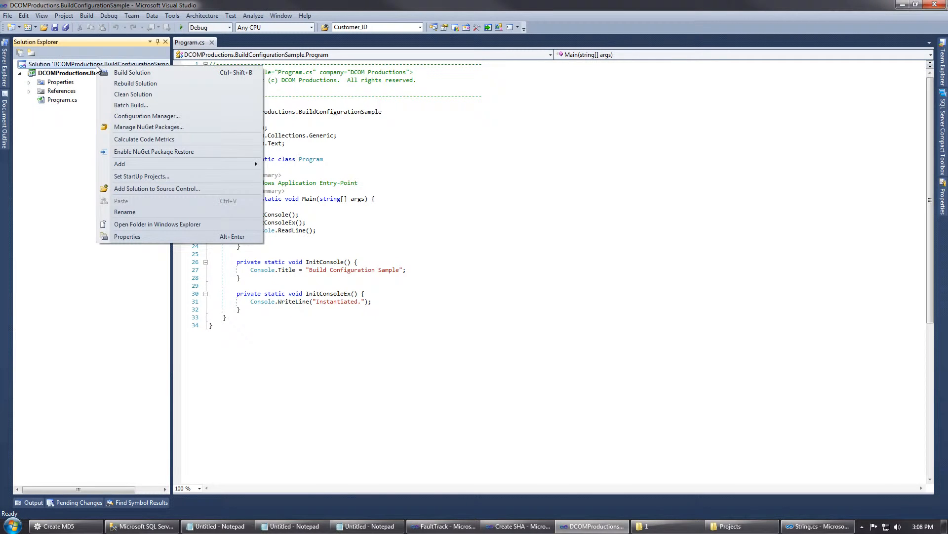
mouse_move(147, 115)
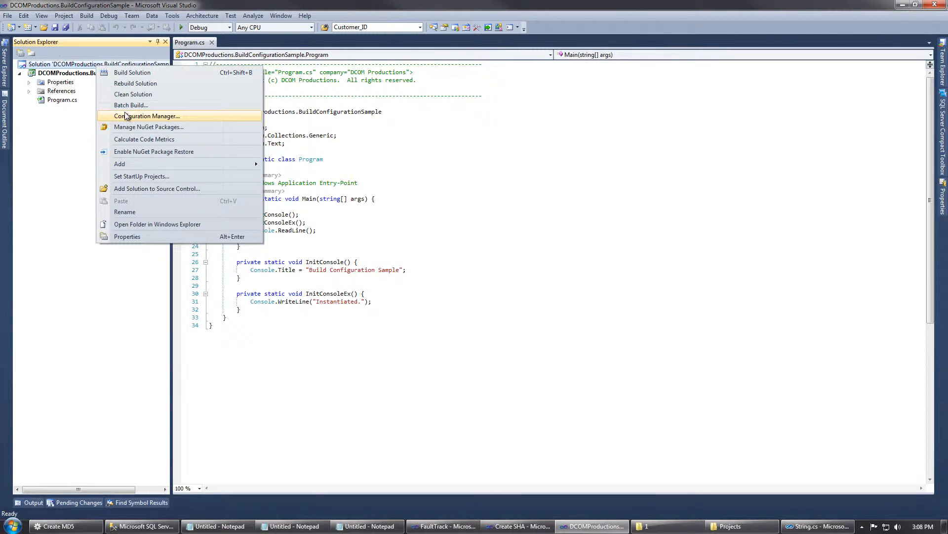
click(148, 115)
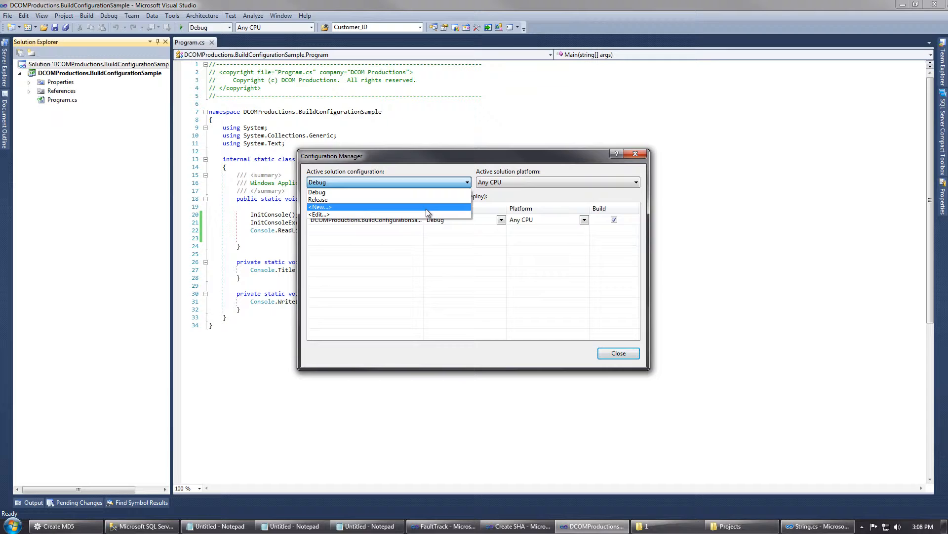
Create a new 'Light Debug' solution configuration copied from Debug
click(320, 206)
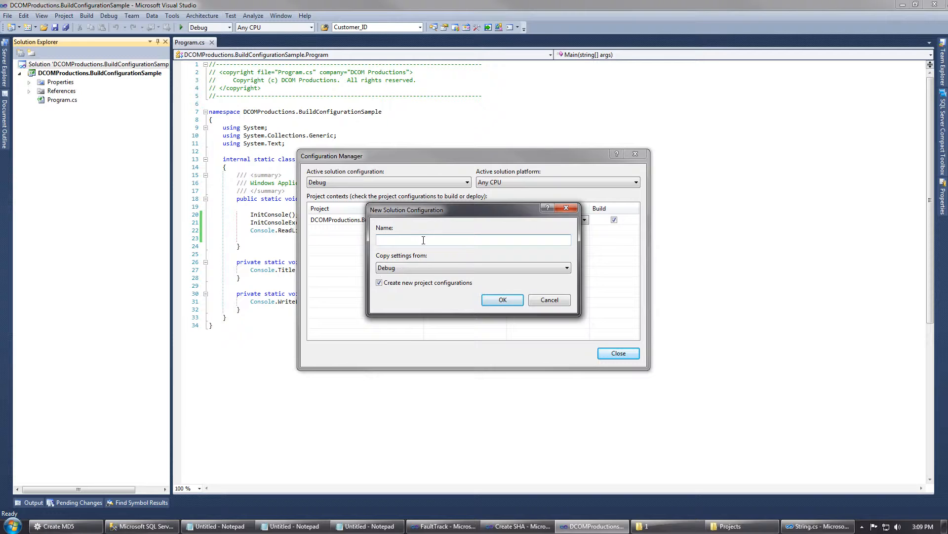
text(Light Debug)
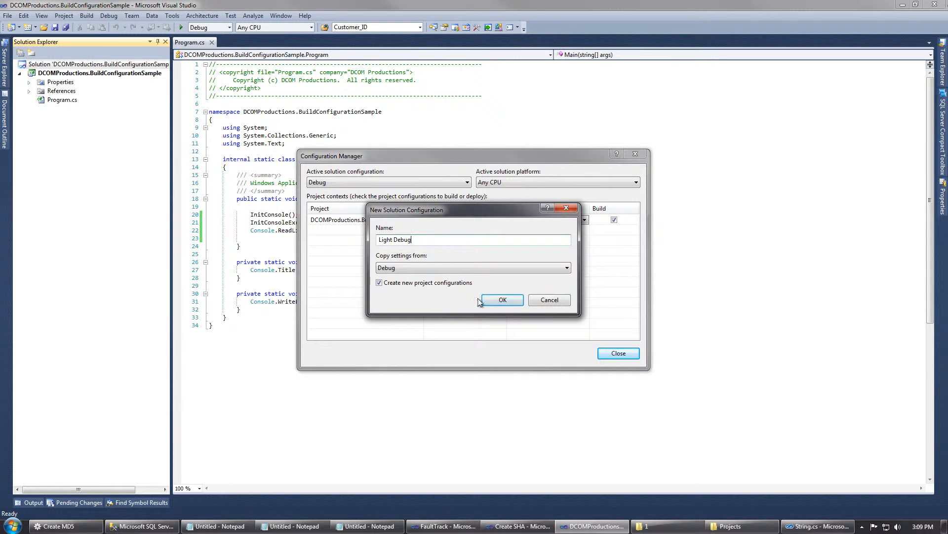
click(502, 300)
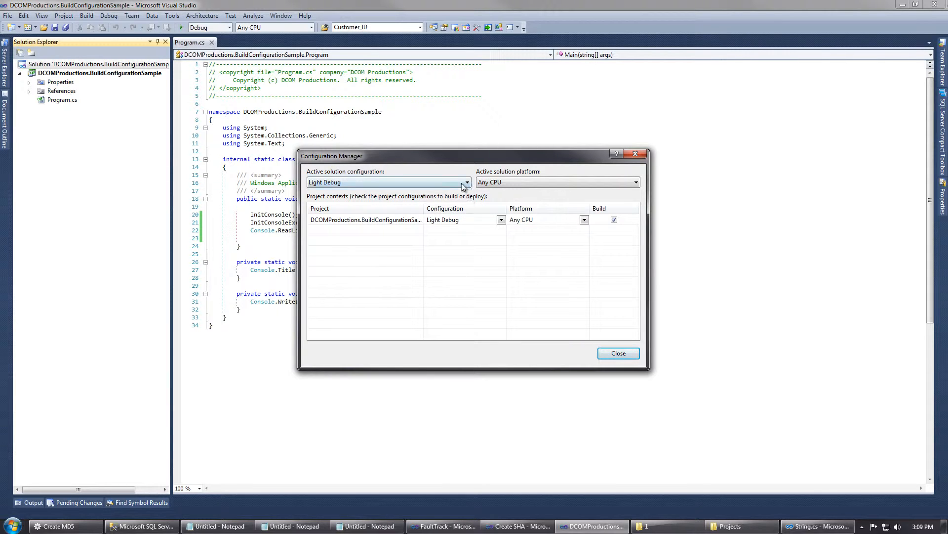
Create a 'Light Release' configuration copied from Release, reselect Light Debug as active and close the manager
click(465, 182)
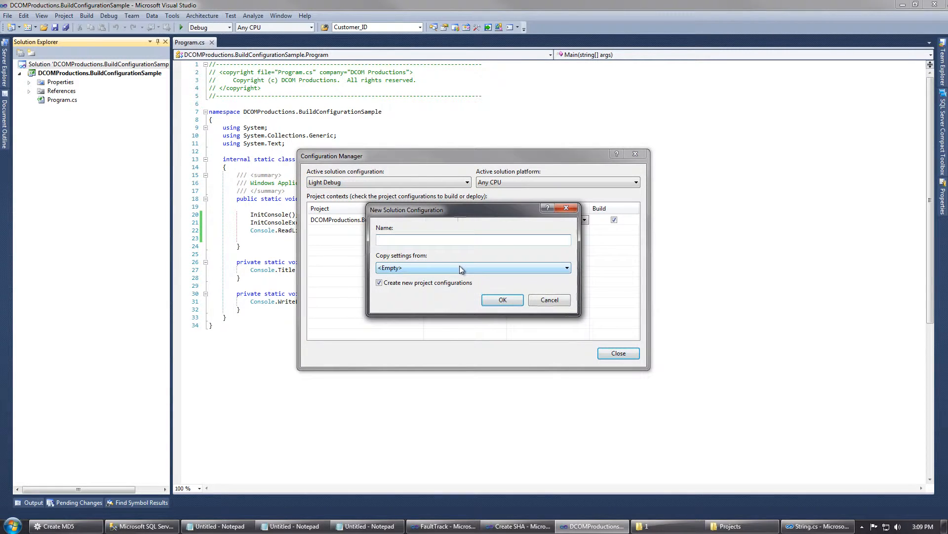
text(Light Release)
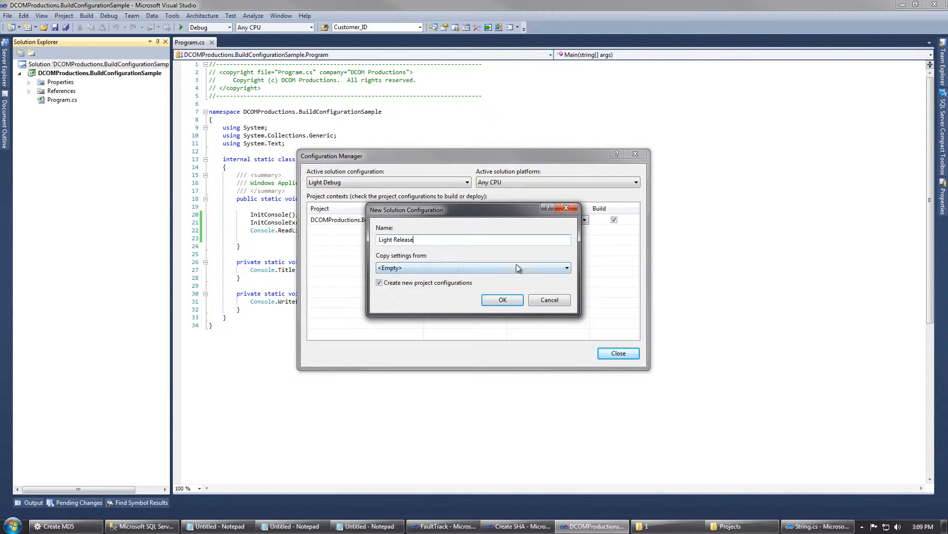
click(472, 268)
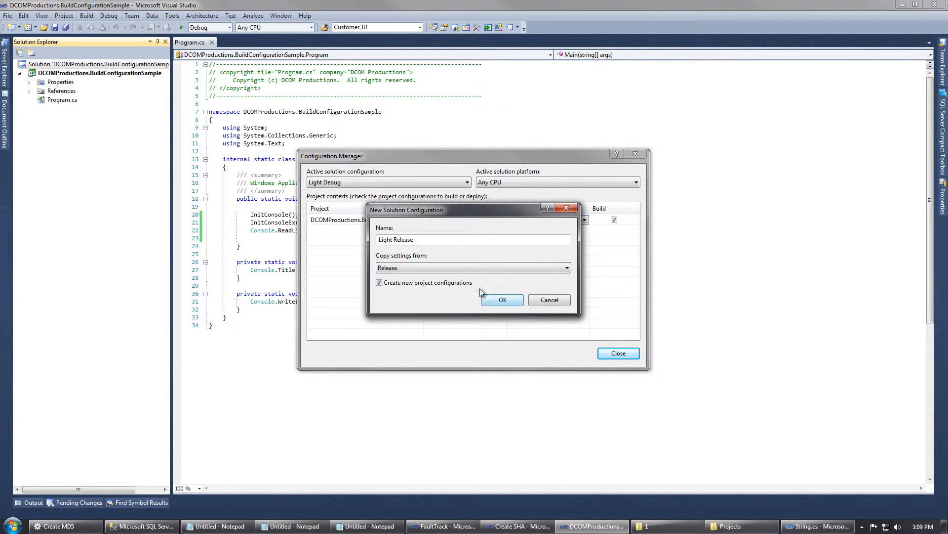
click(503, 299)
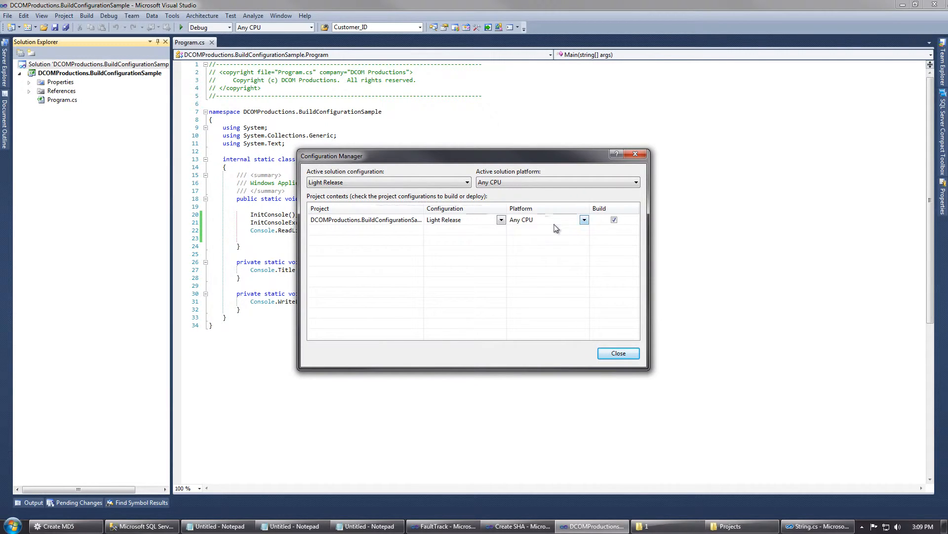
click(584, 219)
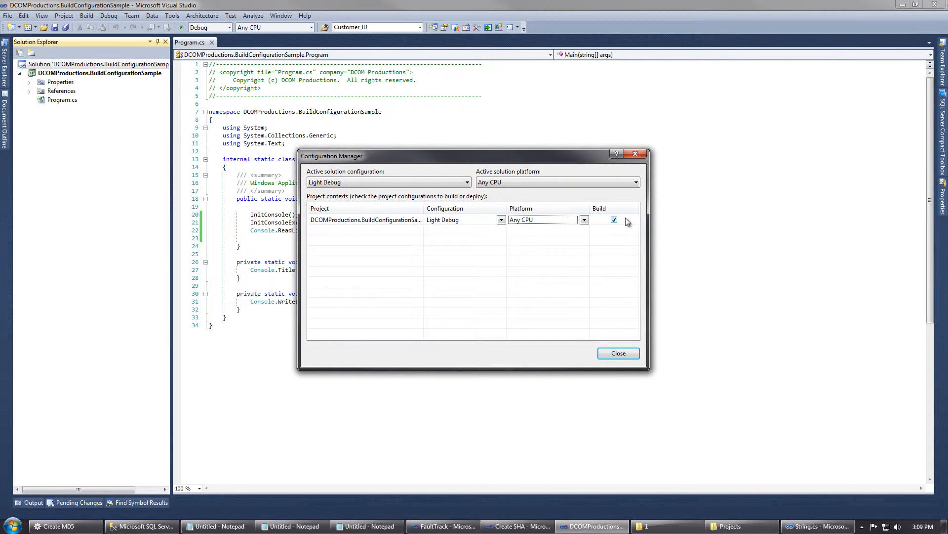
click(618, 352)
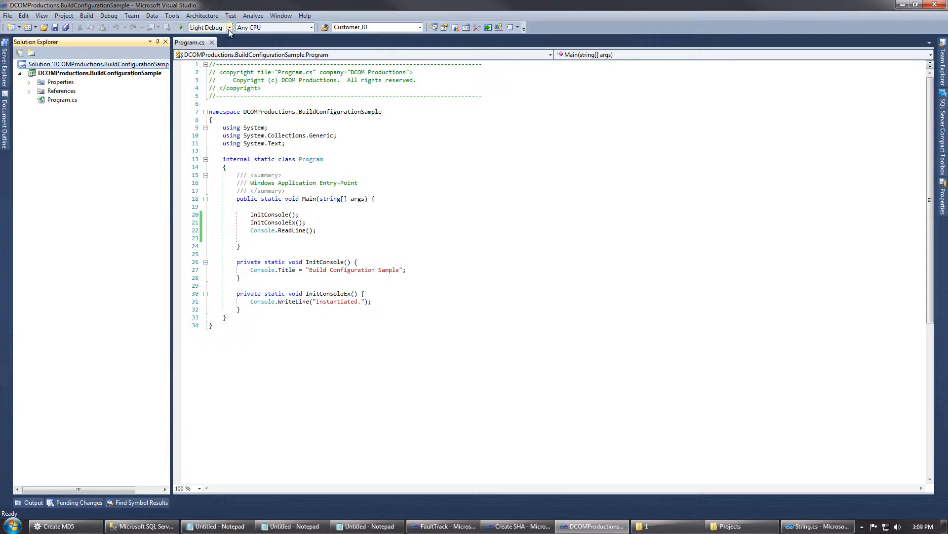
click(229, 26)
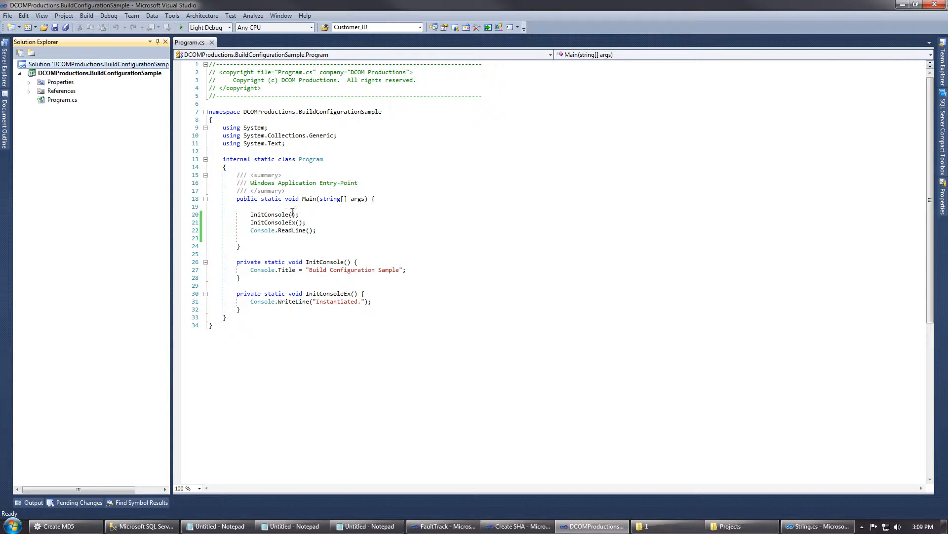
double_click(277, 222)
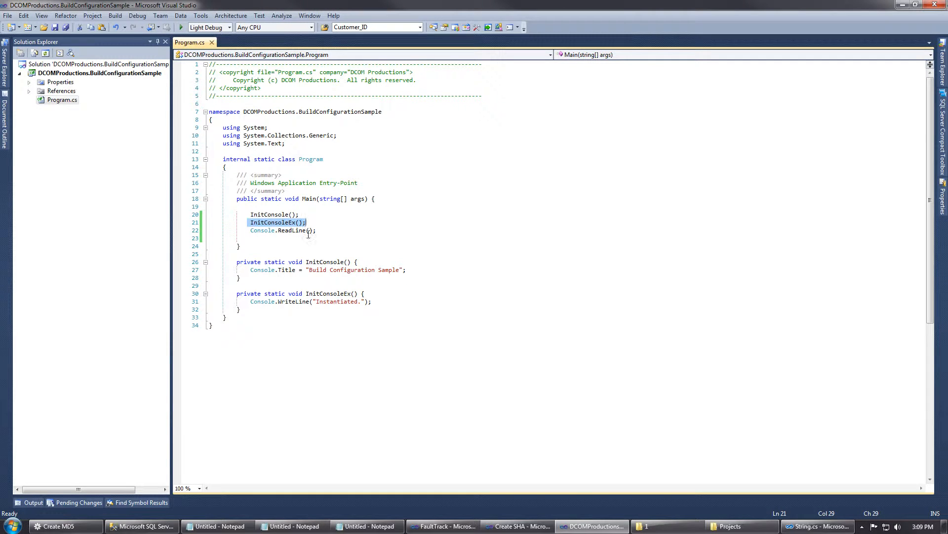
In the project's Build properties, set Conditional compilation symbols to LIGHTWEIGHT for Light Debug
right_click(100, 72)
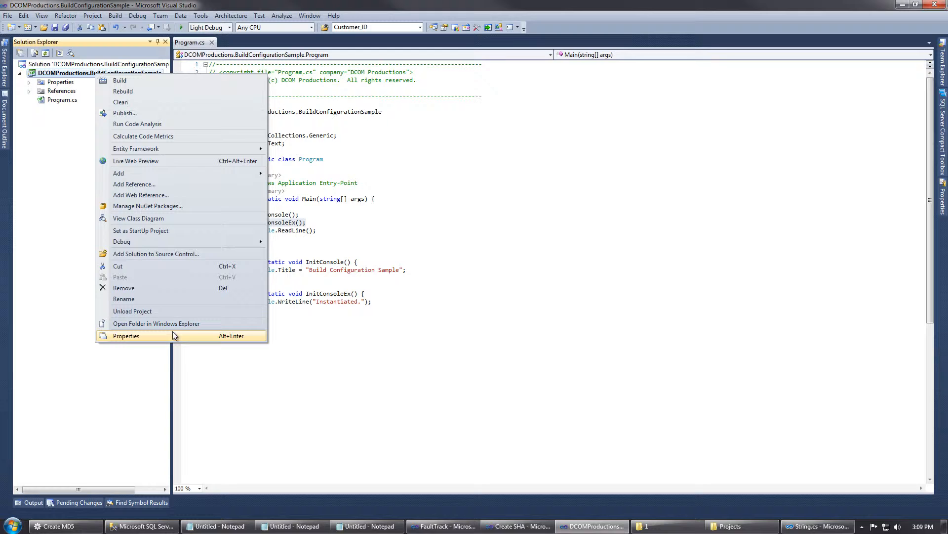
click(126, 336)
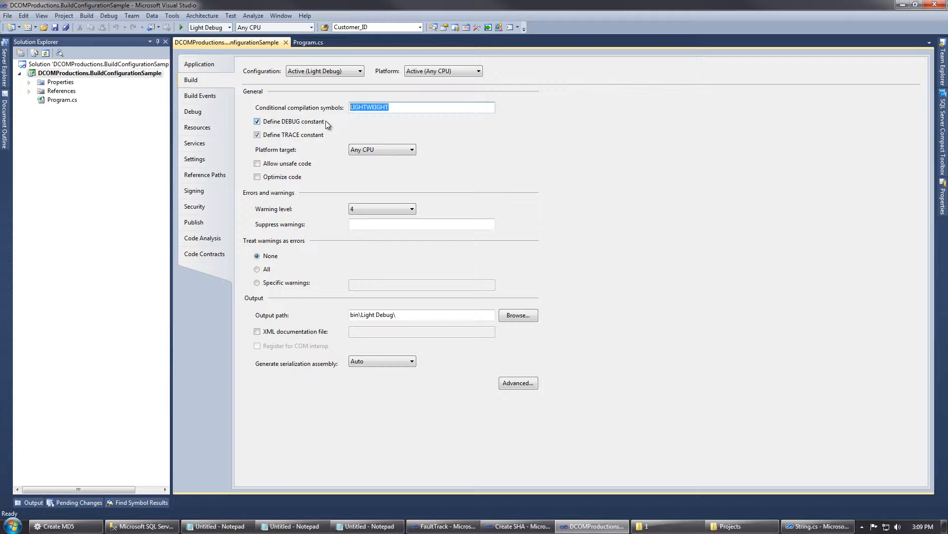
key(Delete)
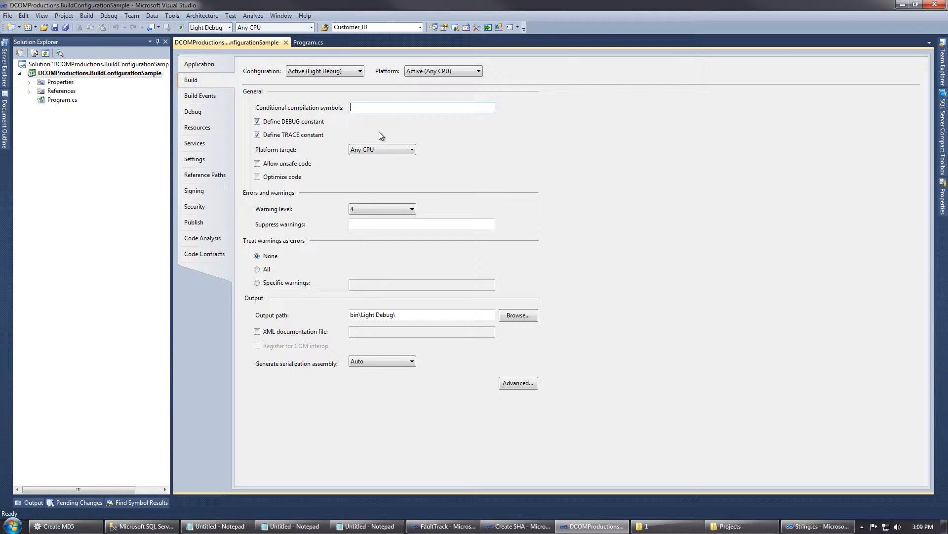
click(360, 71)
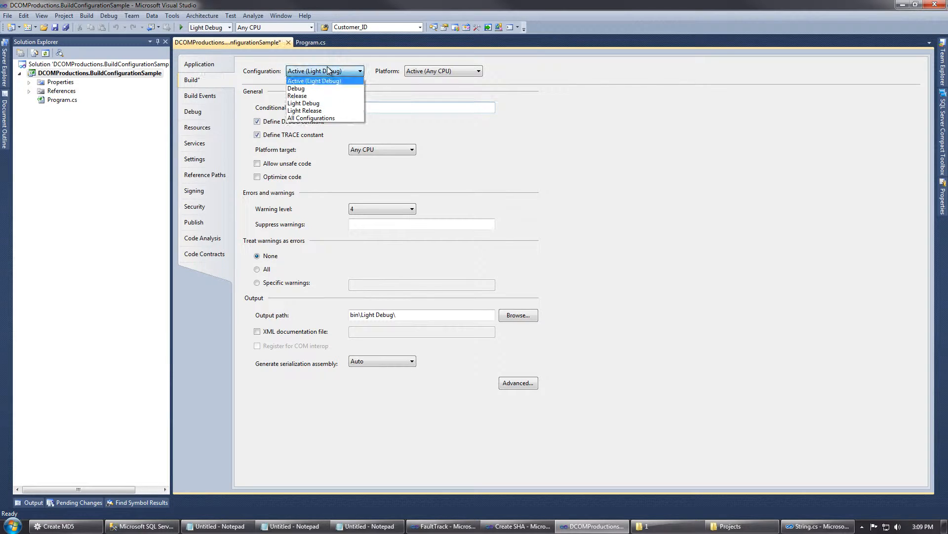
click(304, 104)
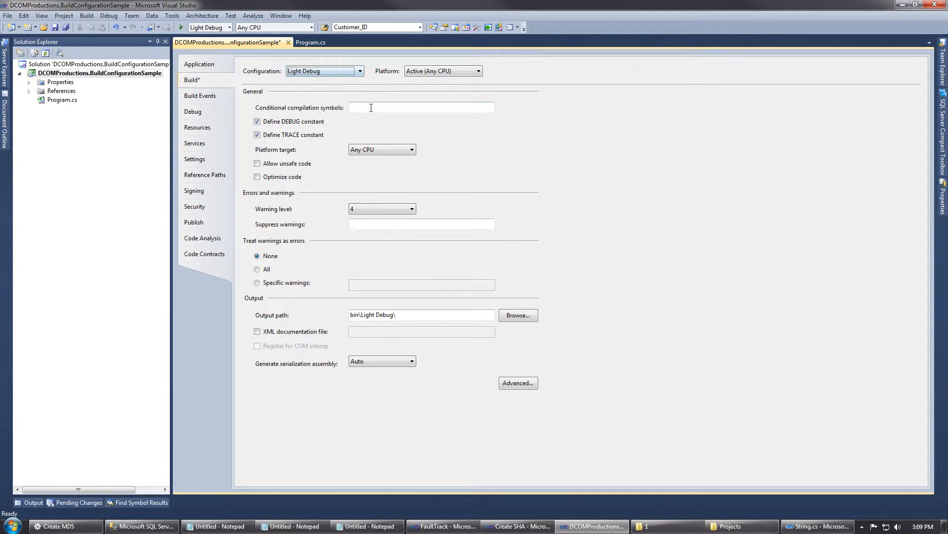
text(L)
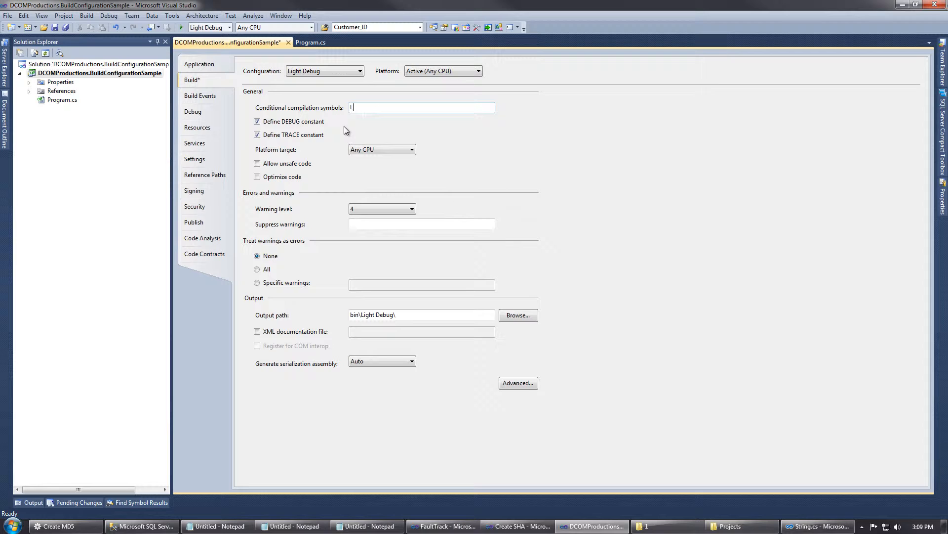
text(IGHTWEIGHT)
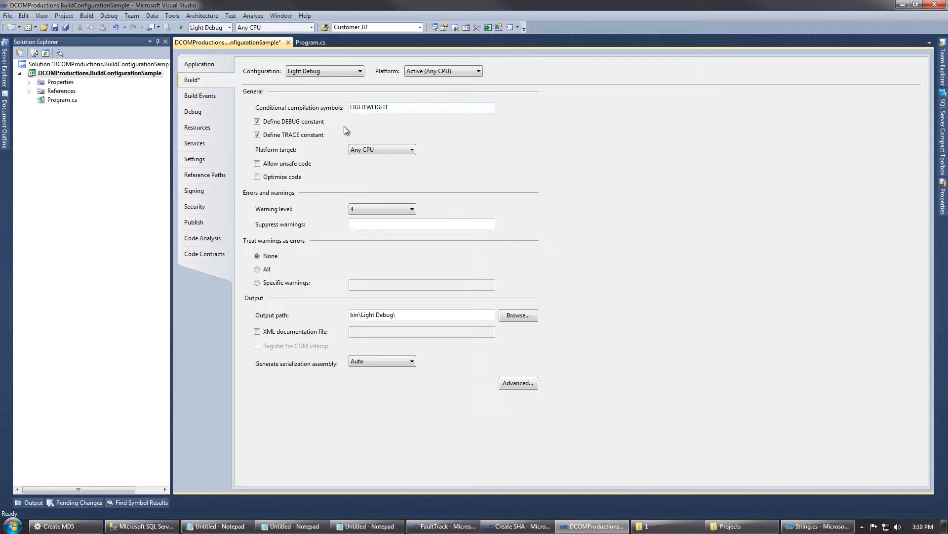
click(422, 106)
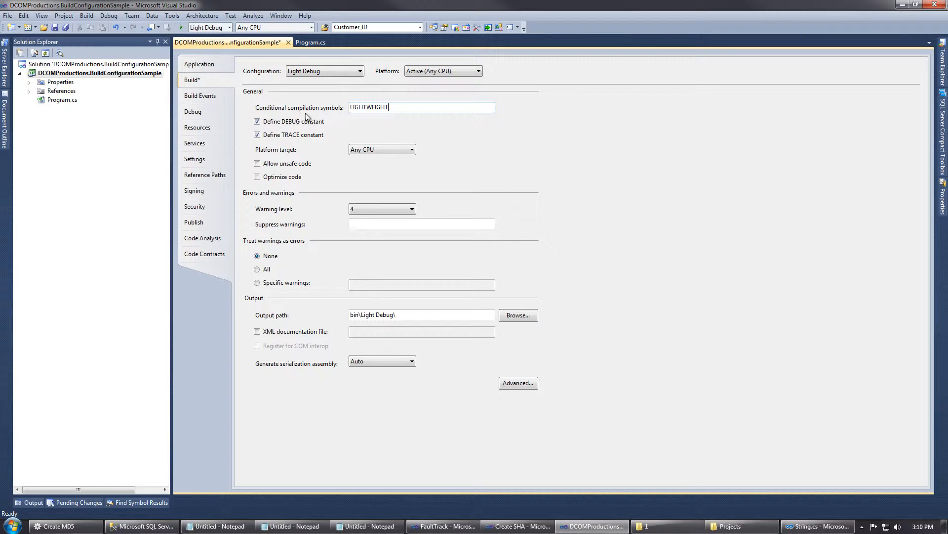
Set the LIGHTWEIGHT symbol for Light Release too and return to Program.cs
click(360, 71)
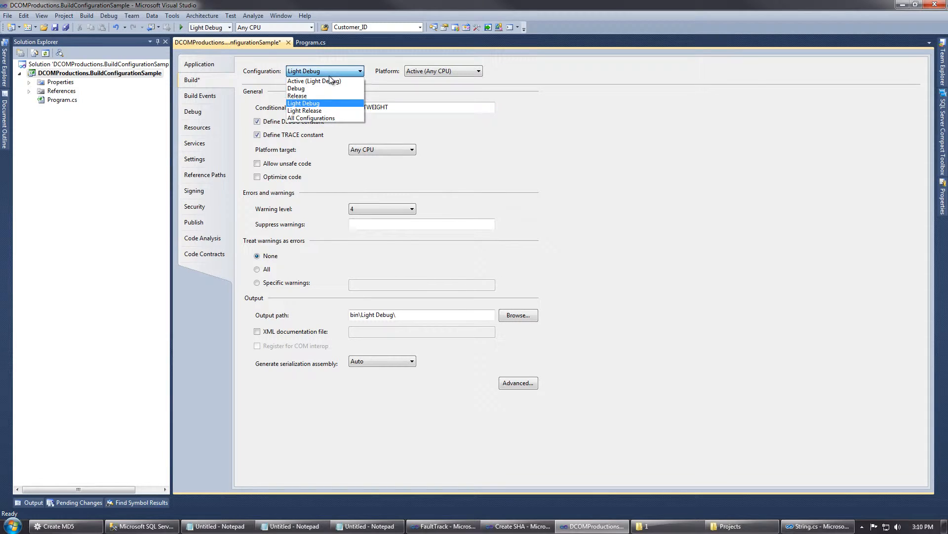
click(306, 111)
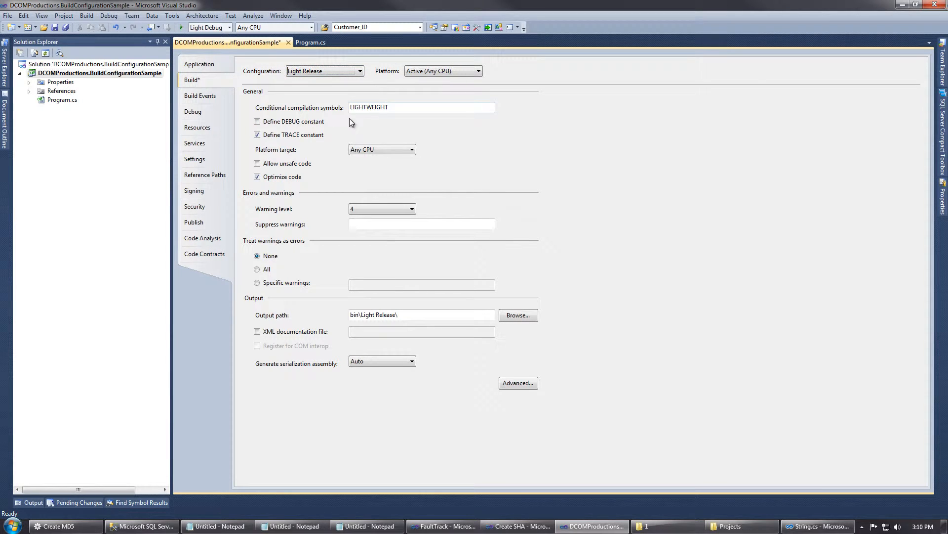
mouse_move(317, 88)
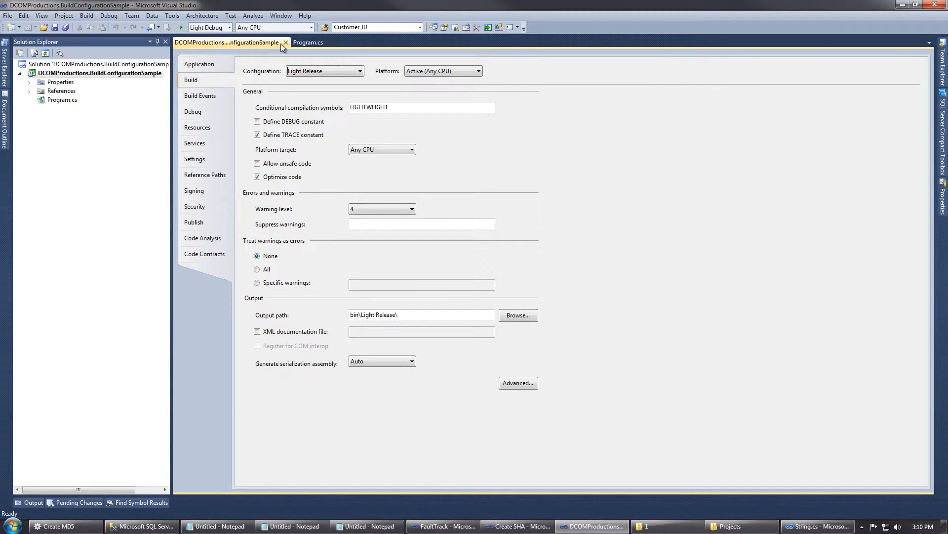
click(308, 43)
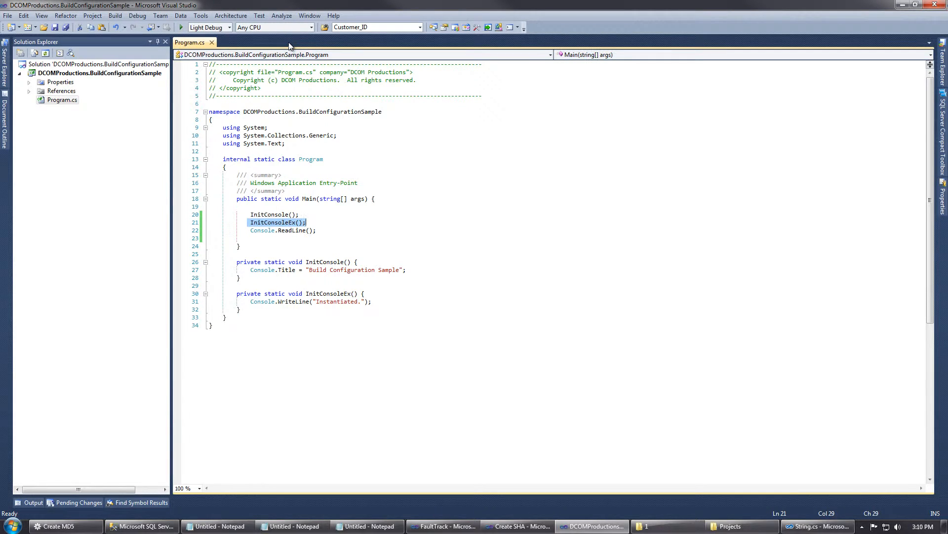
Wrap the InitConsoleEx(); call in #if !LIGHTWEIGHT … #endif in Program.cs
key(Enter)
text(#if LIGH)
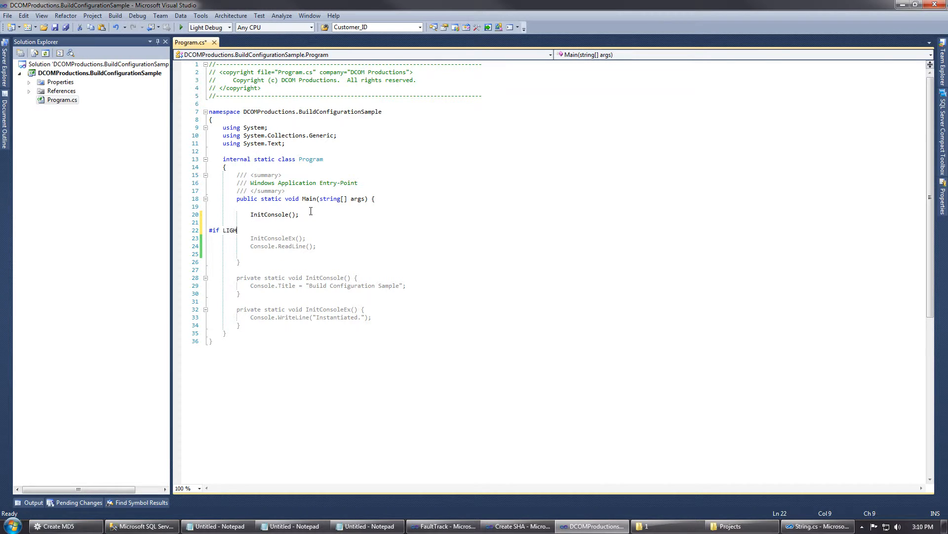
text(TWEIGHT)
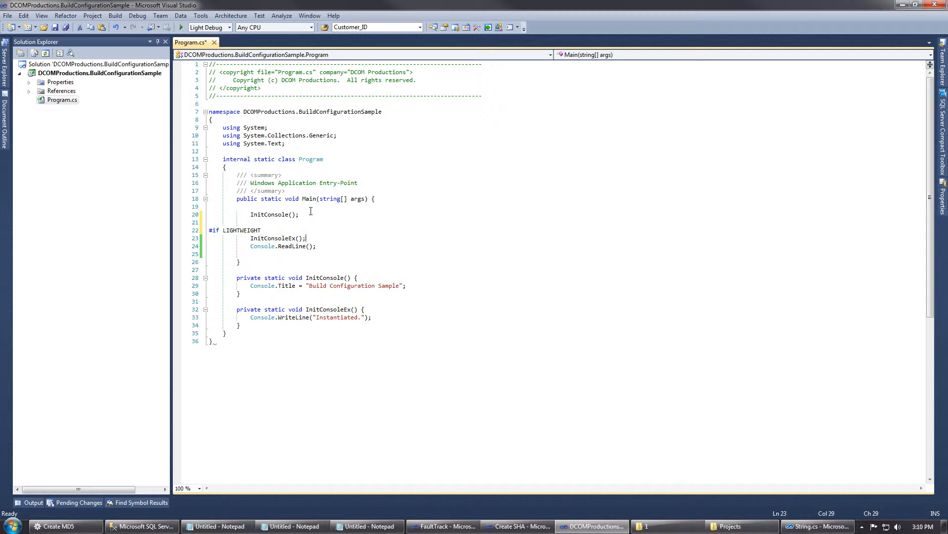
text(#en)
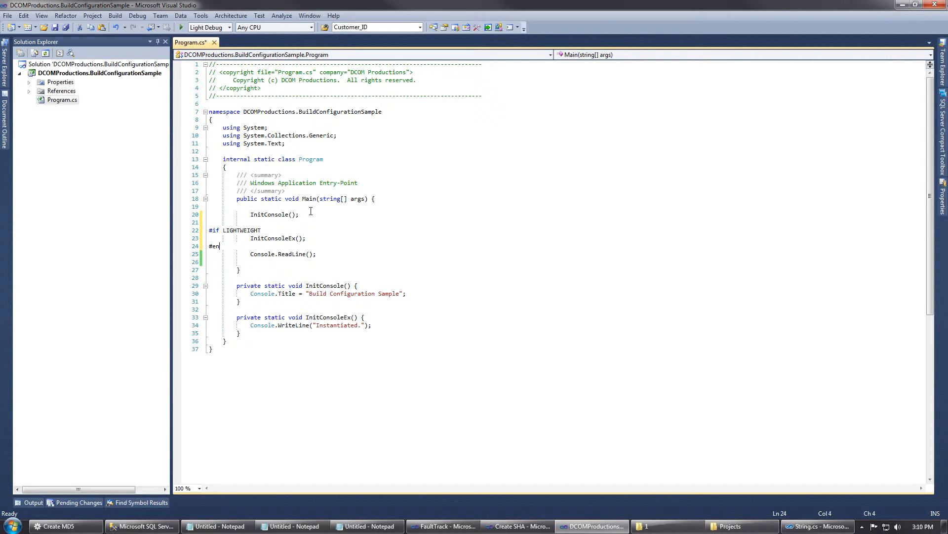
text(dif)
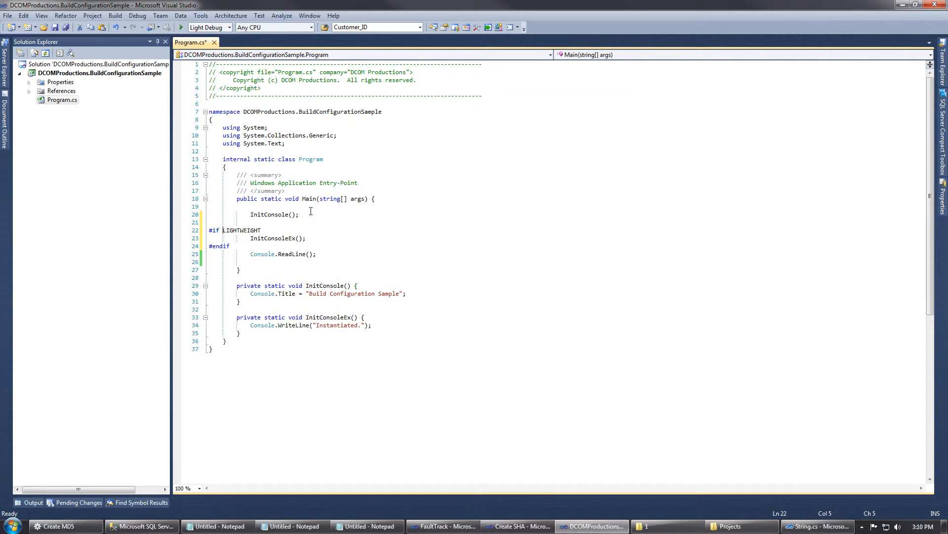
text(!)
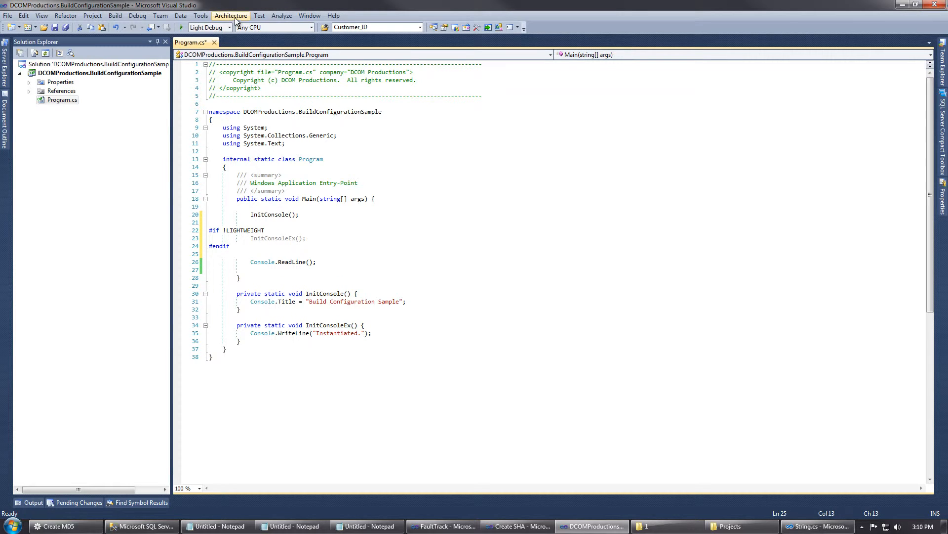
click(229, 28)
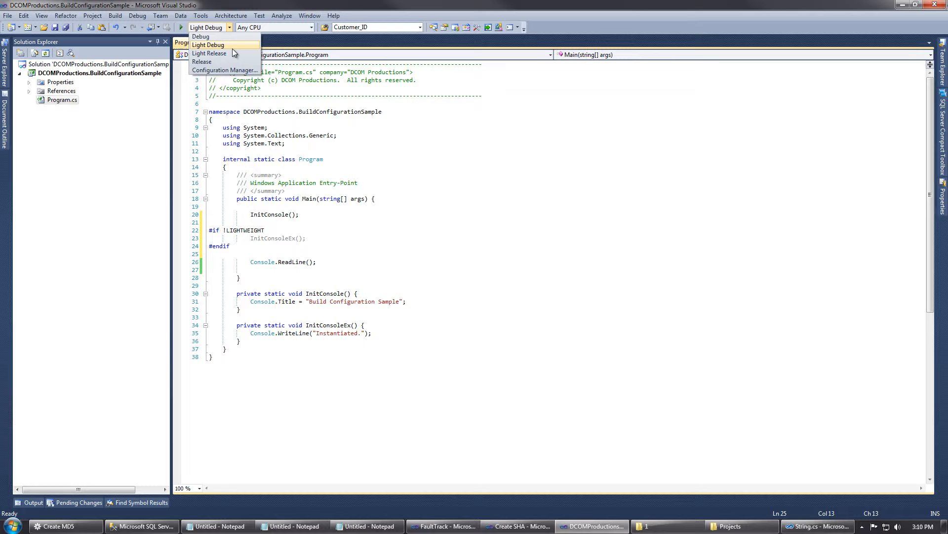
mouse_move(209, 36)
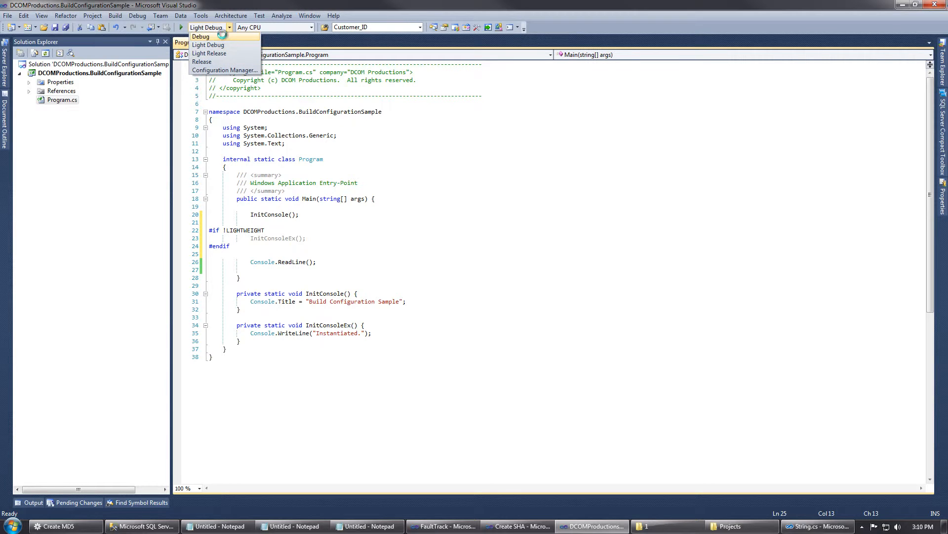
Toggle between Debug and Light Debug, leaving Light Debug as the active configuration to run
click(201, 37)
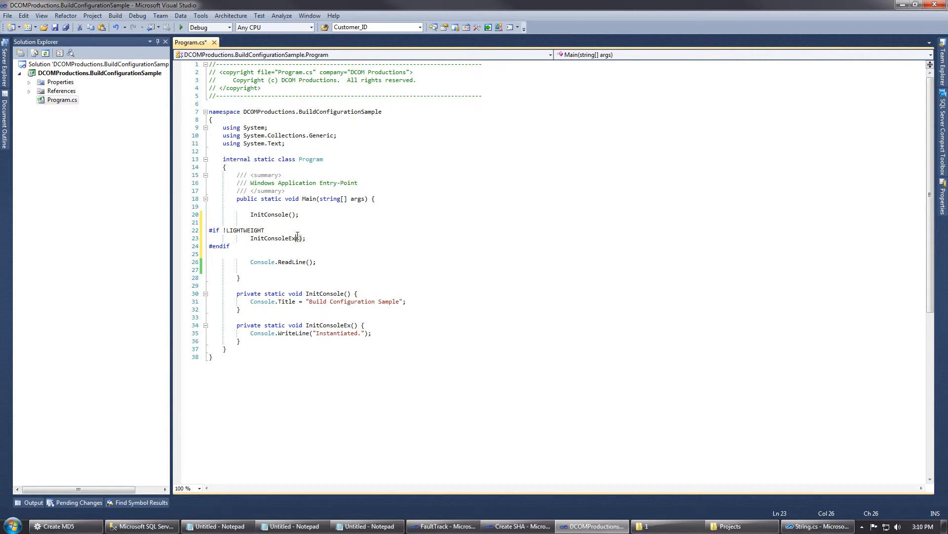
click(232, 27)
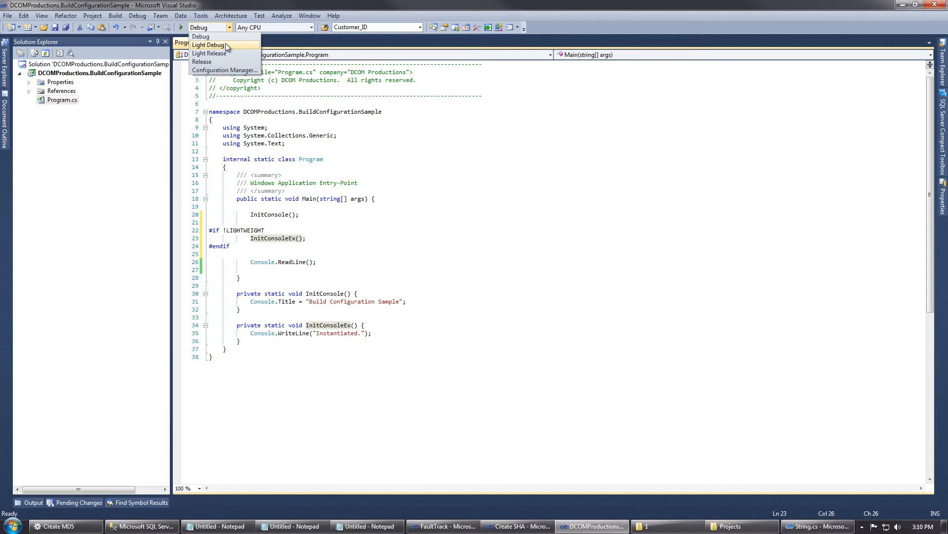
click(208, 44)
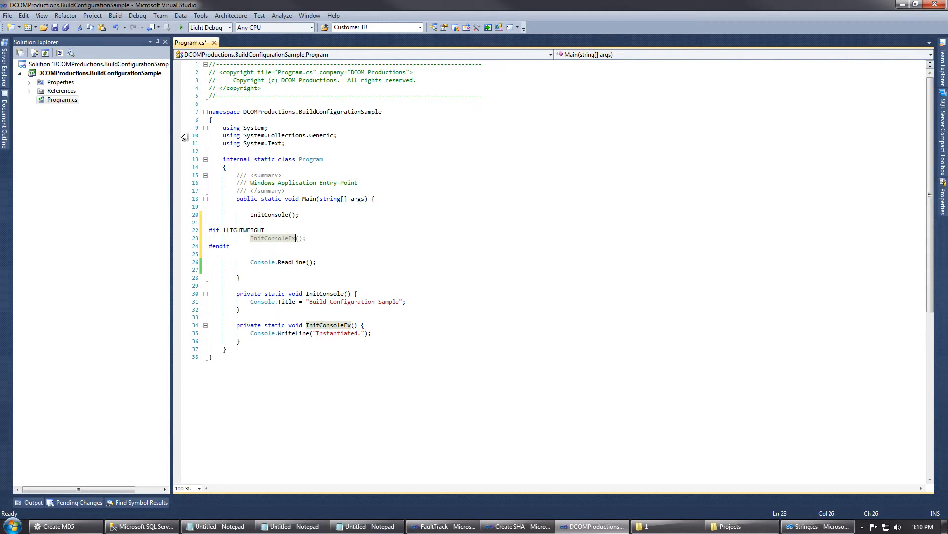
click(208, 28)
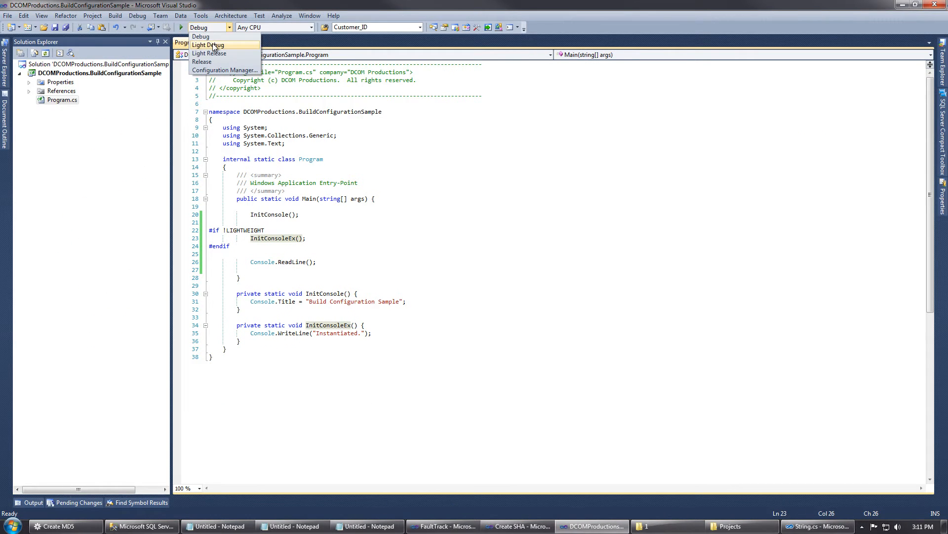
click(207, 44)
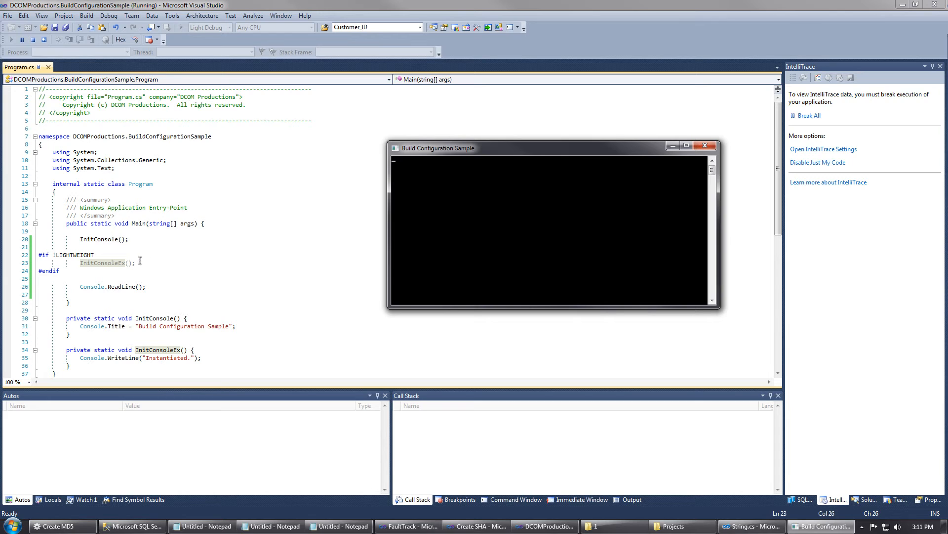
mouse_move(727, 153)
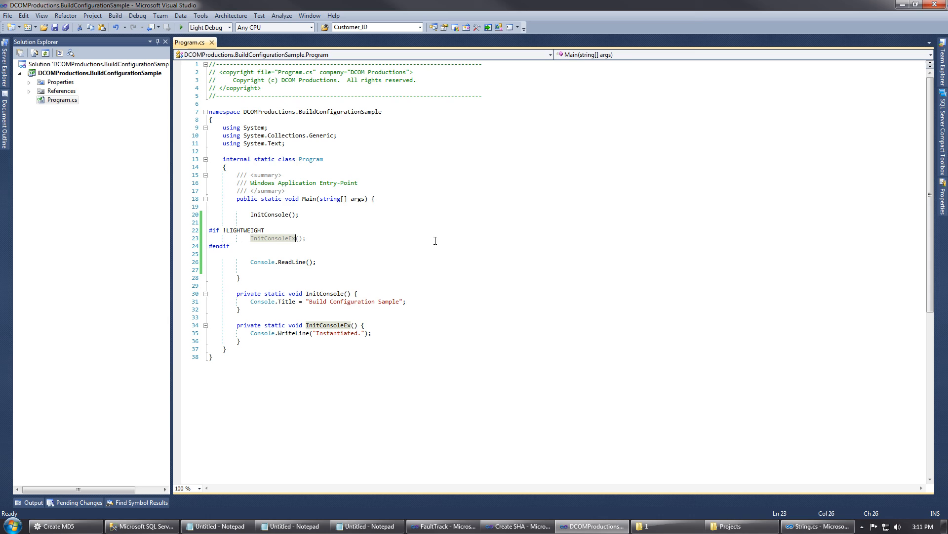
mouse_move(434, 239)
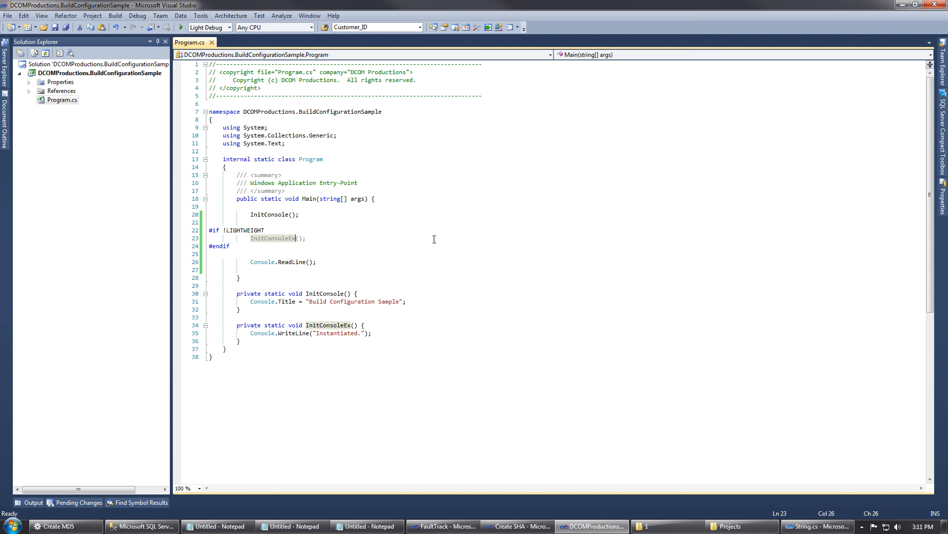